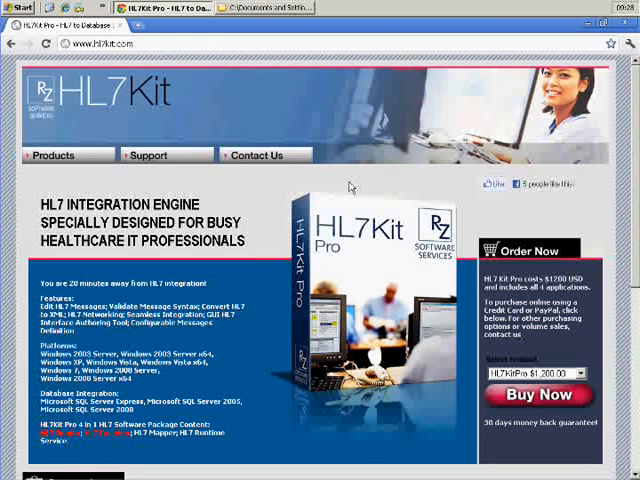
mouse_move(342, 212)
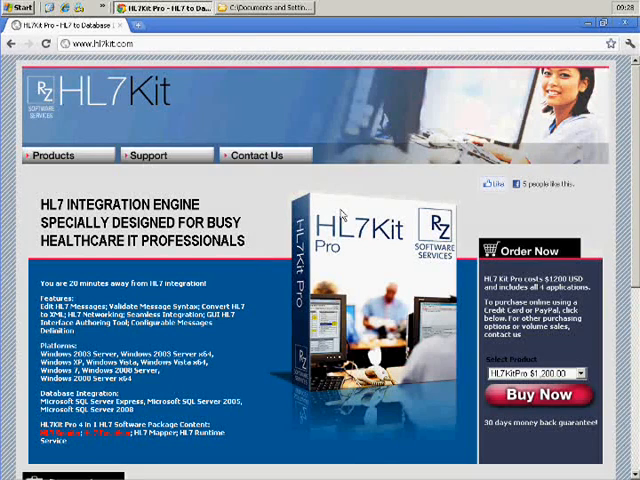
mouse_move(392, 278)
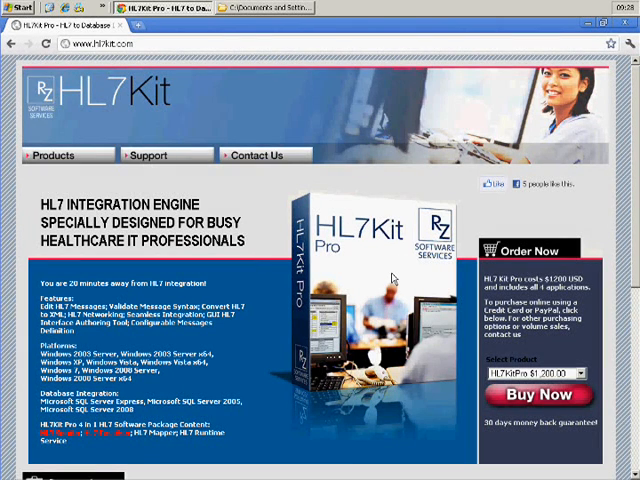
mouse_move(158, 48)
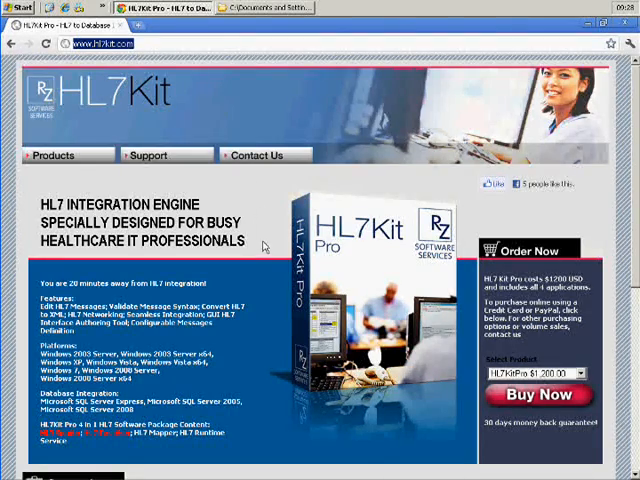
Start setup.exe from the HL7Kit 1.5 folder to bring up the HL7KitPro welcome screen
scroll("down", 3)
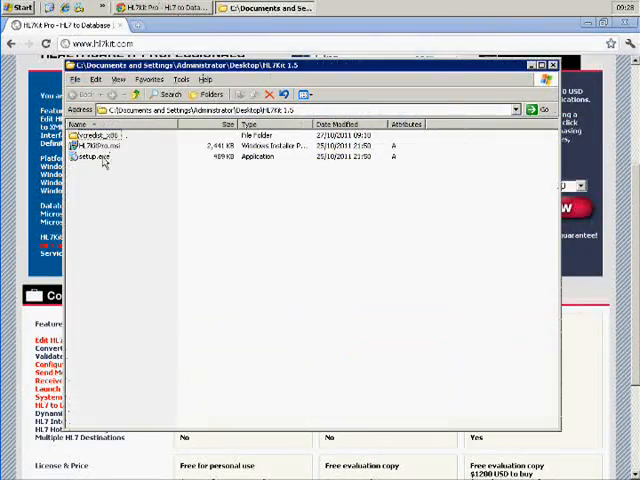
mouse_move(96, 156)
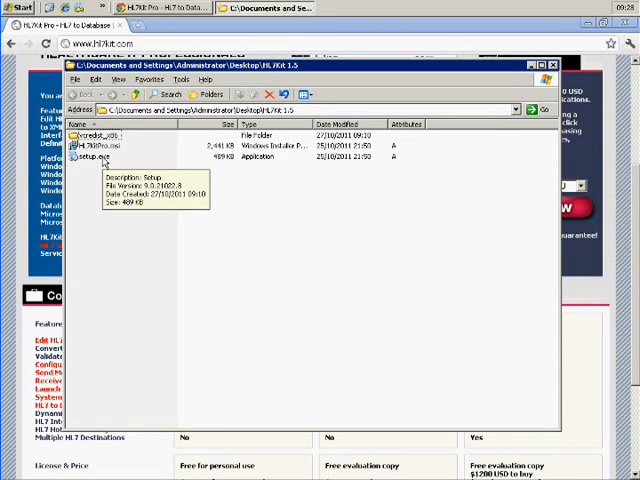
double_click(84, 156)
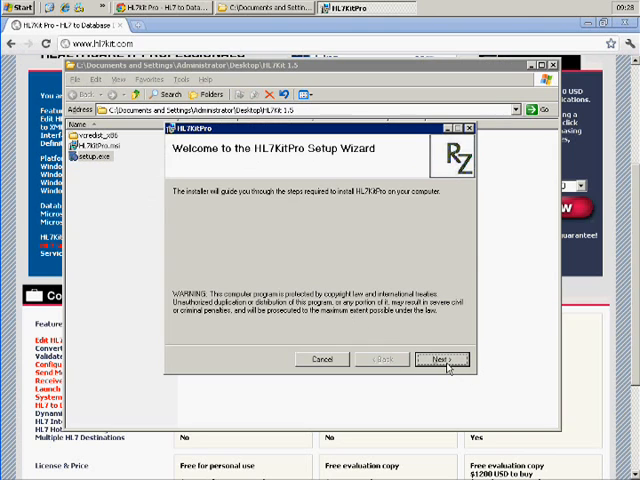
Step through the wizard with the license agreed, install HL7KitPro, and exit the finished installer
left_click(438, 360)
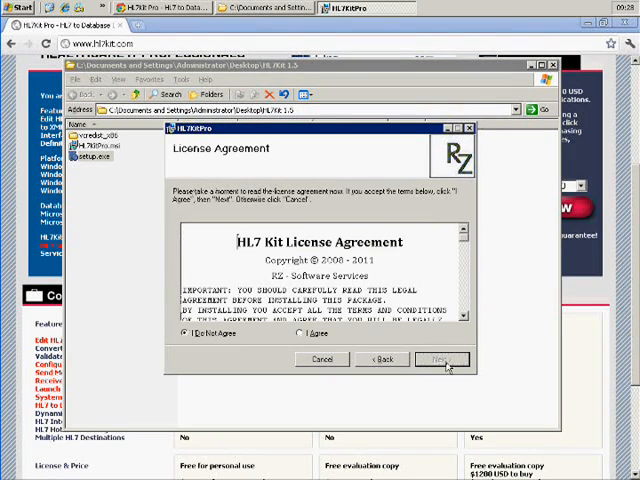
left_click(440, 360)
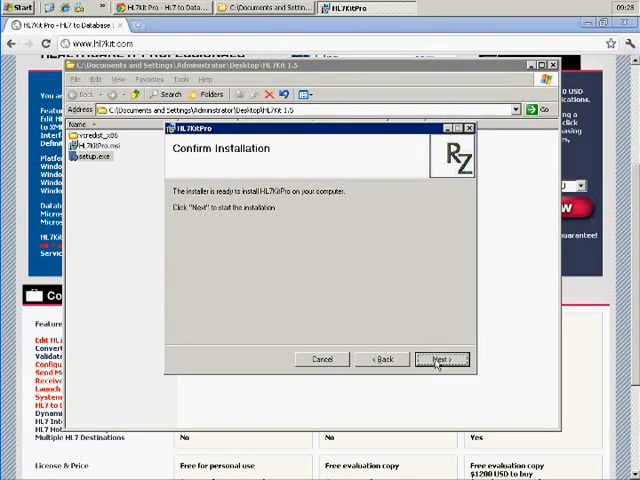
left_click(440, 360)
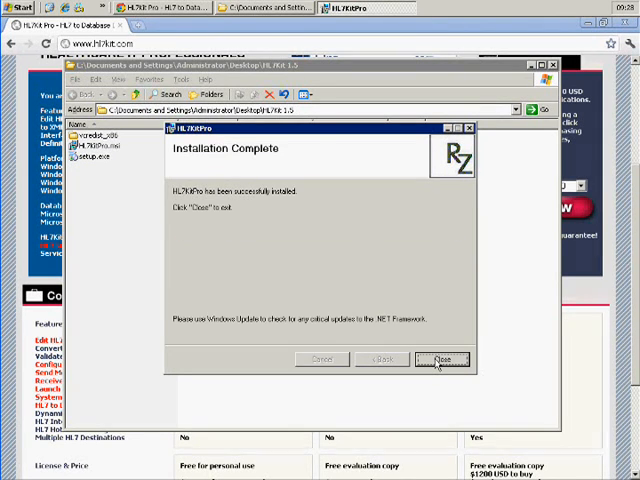
left_click(442, 360)
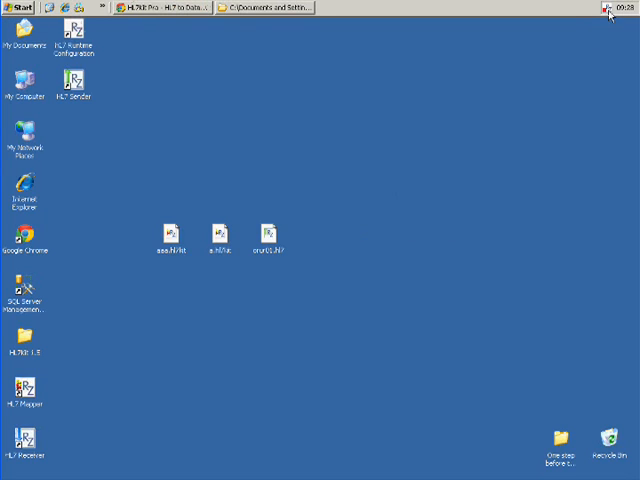
Launch HL7 Runtime Configuration from its desktop shortcut, then minimize the window
double_click(76, 38)
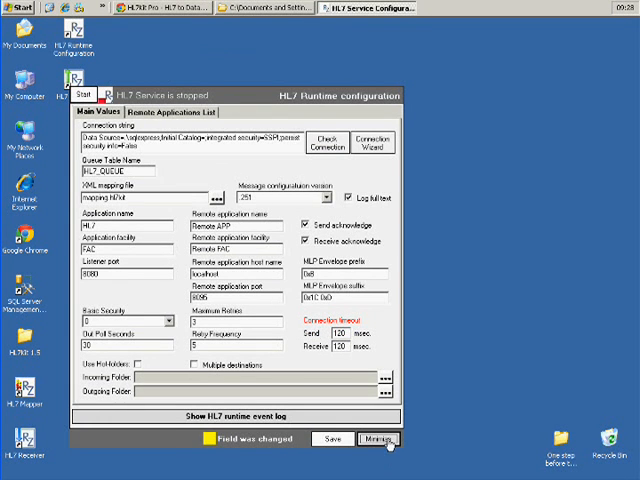
left_click(376, 440)
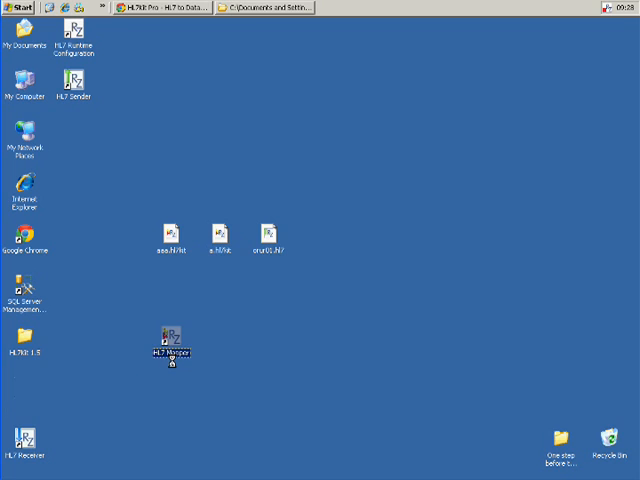